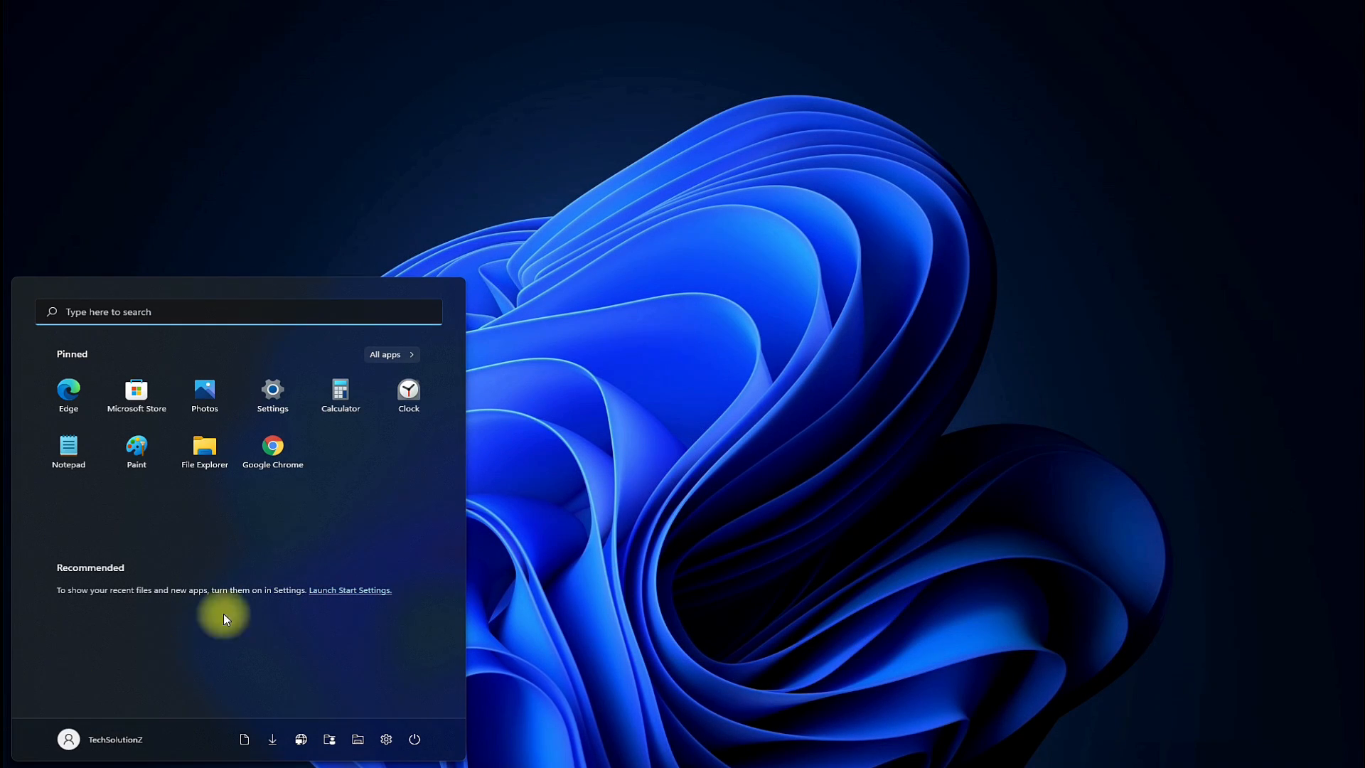
Step: Launch BlueStacks 5 from the Start menu's All apps list
left_click(385, 354)
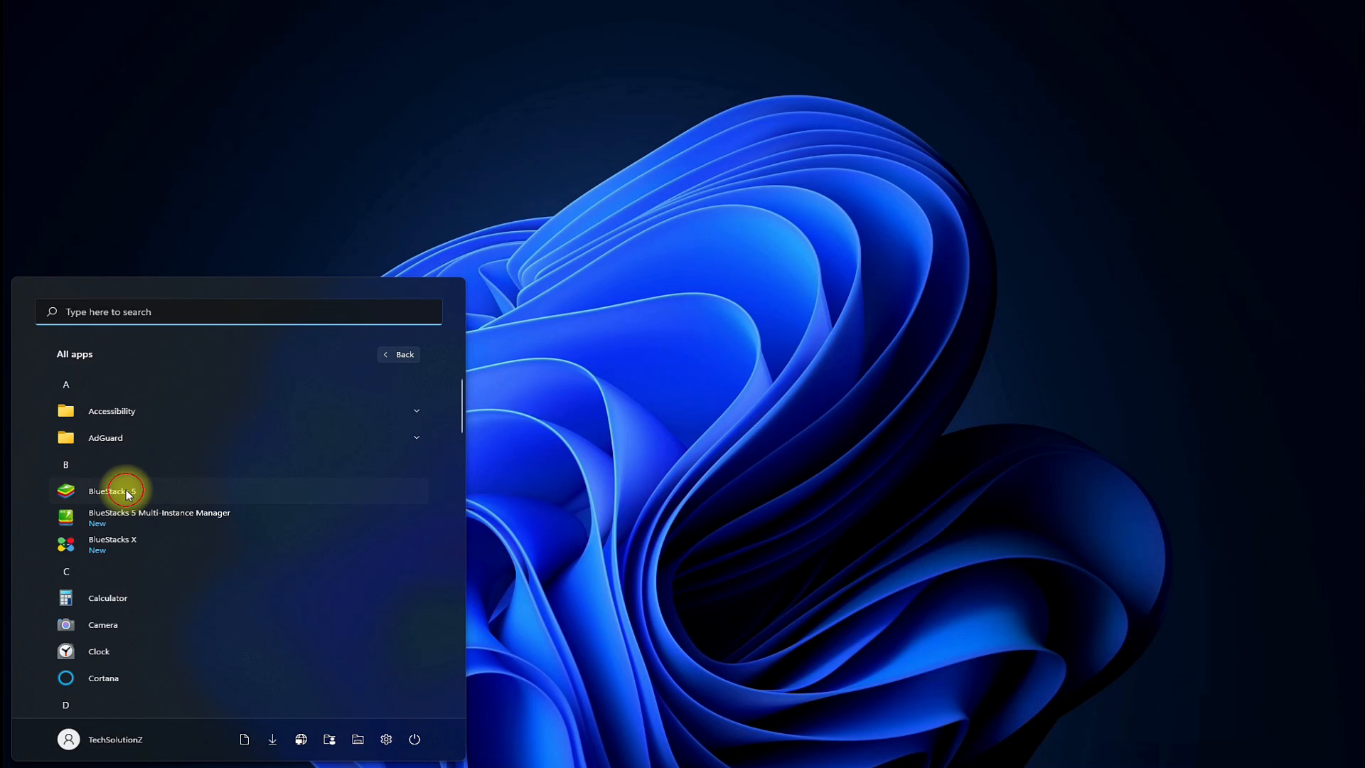
left_click(105, 489)
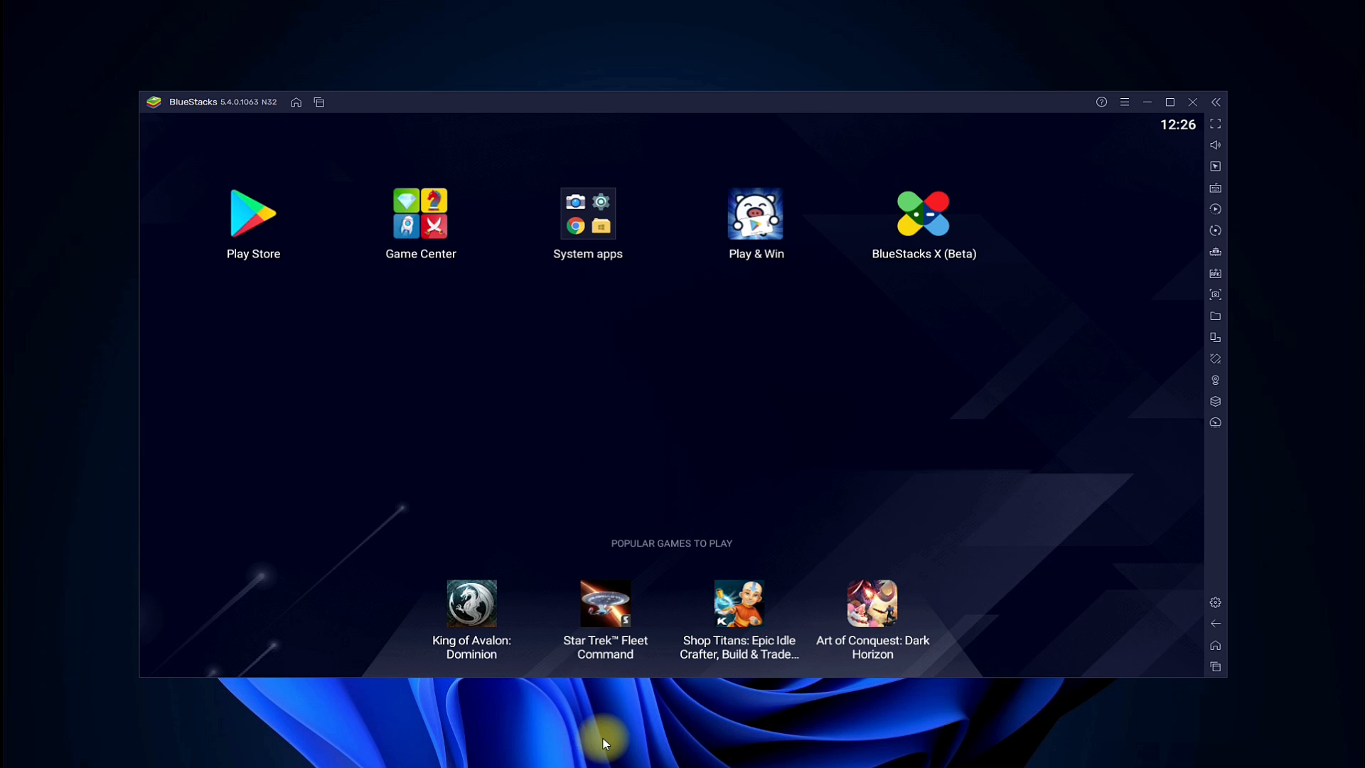
mouse_move(1104, 121)
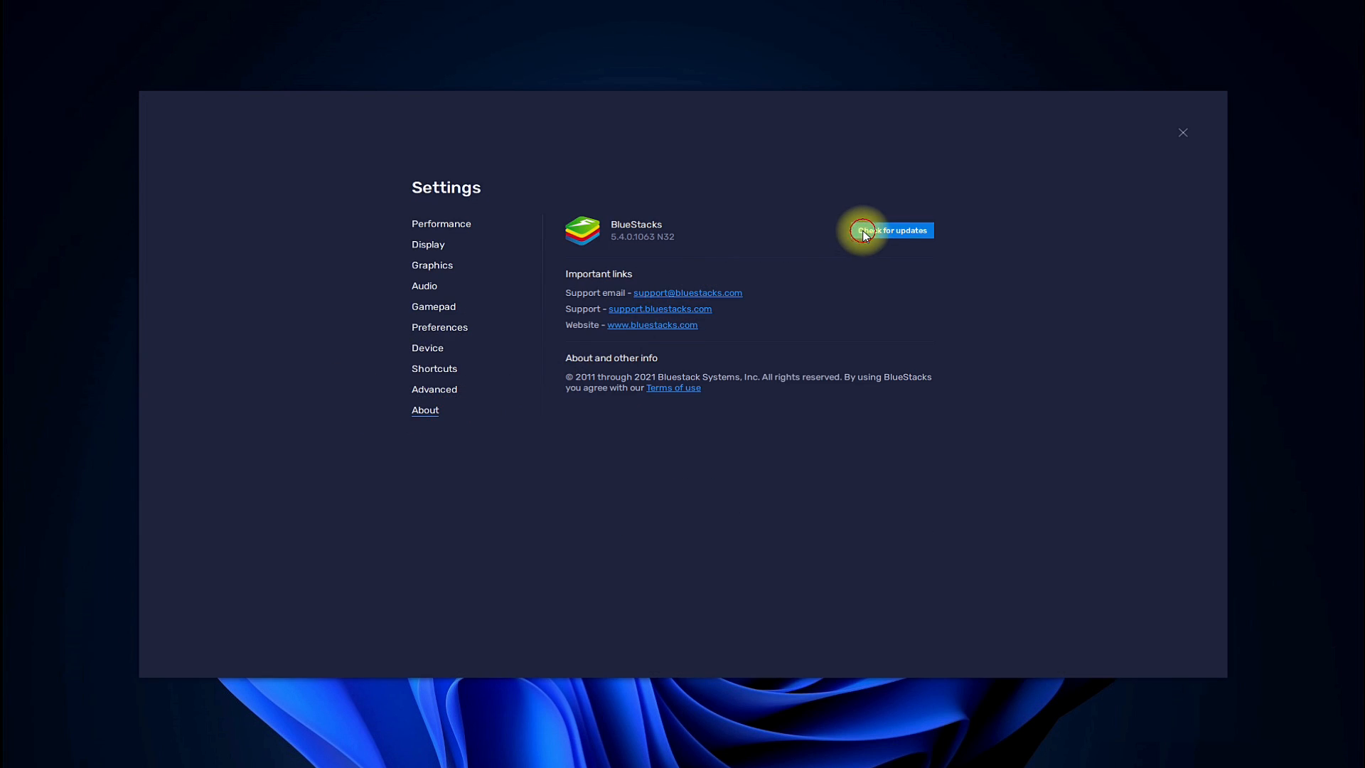
Step: Check for updates to confirm BlueStacks 5 is current, then close Settings
left_click(888, 230)
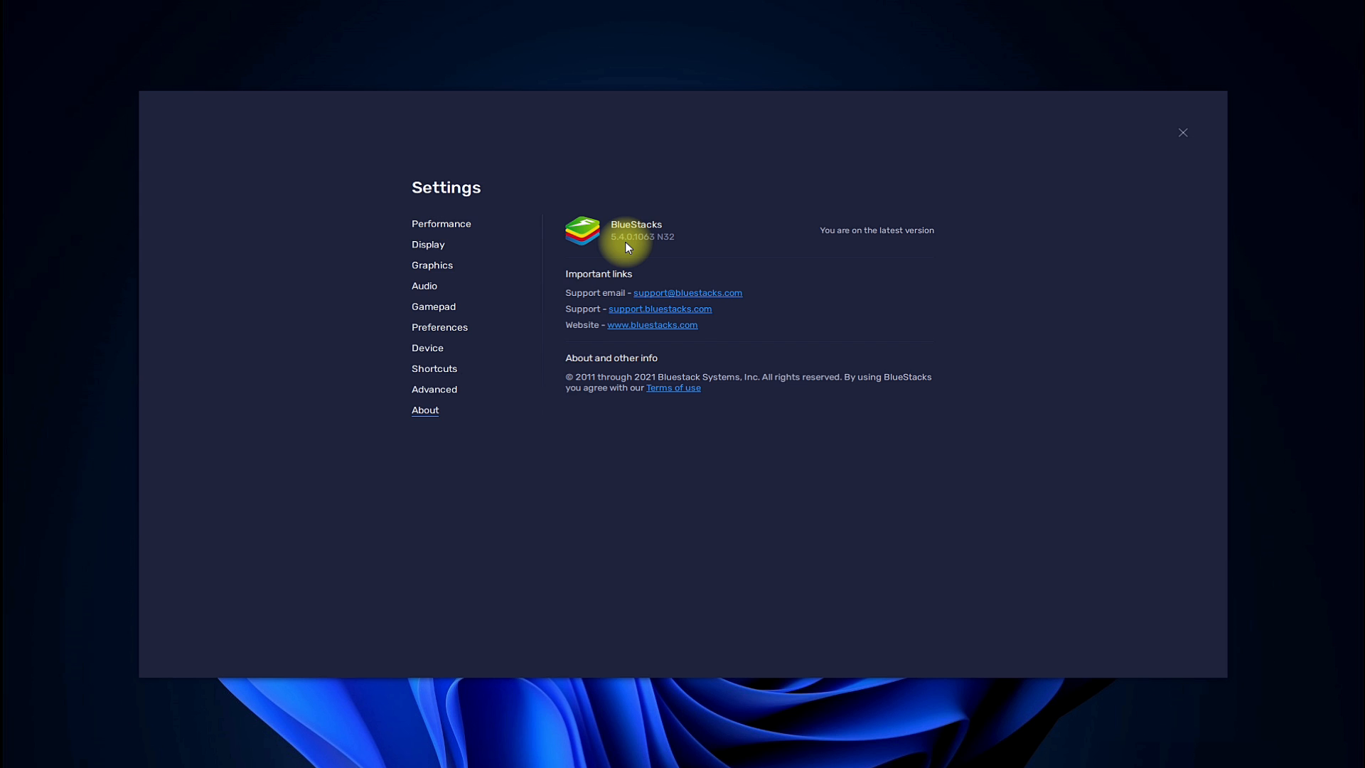
left_click(1183, 133)
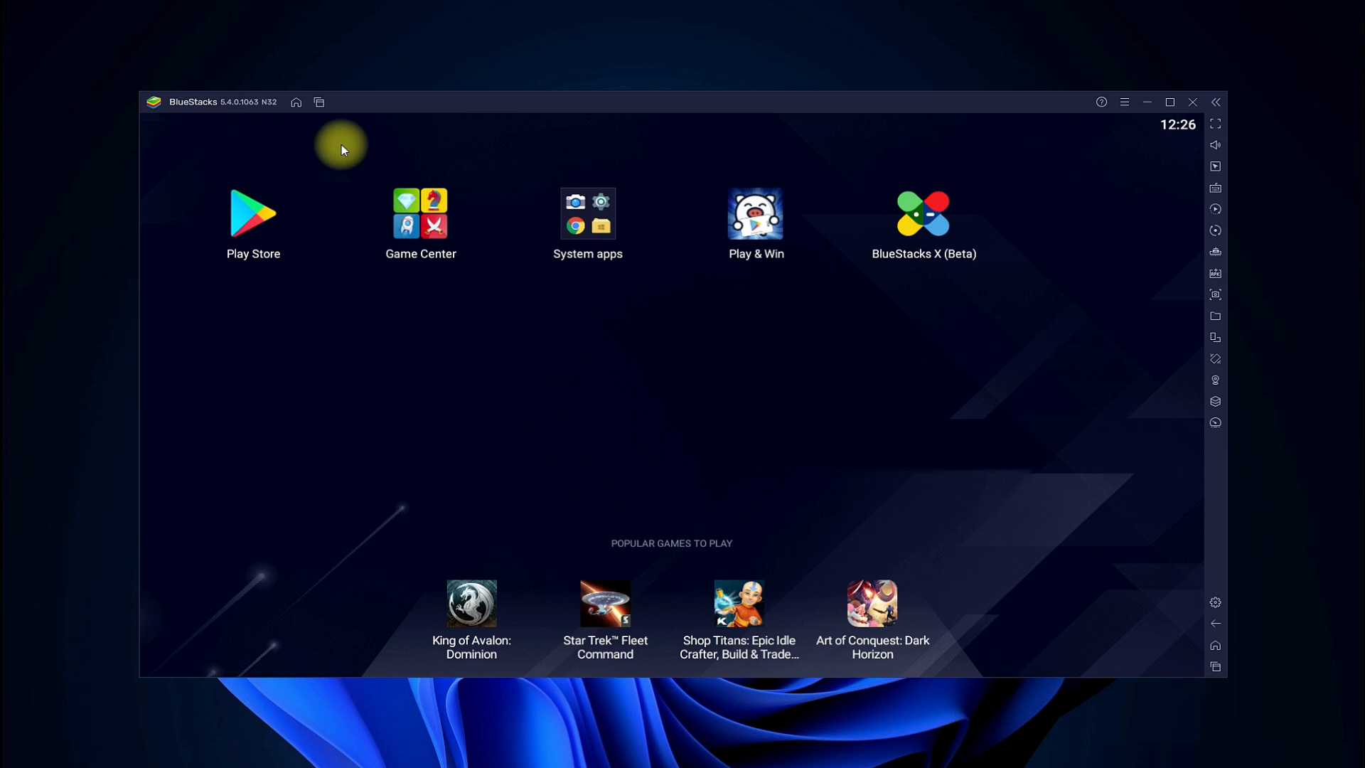
mouse_move(1145, 111)
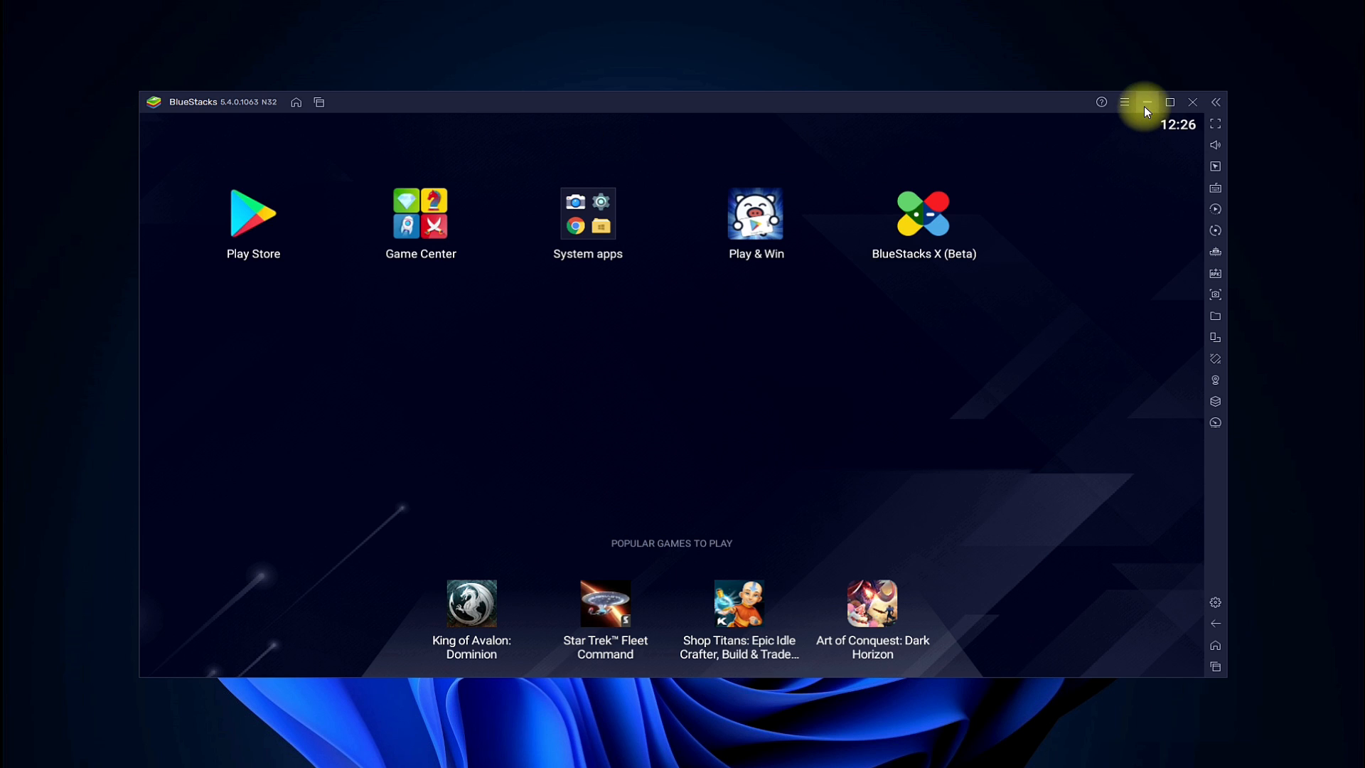
Step: Open Settings from the main menu and view the Device tab's OnePlus 3T profile
left_click(1125, 102)
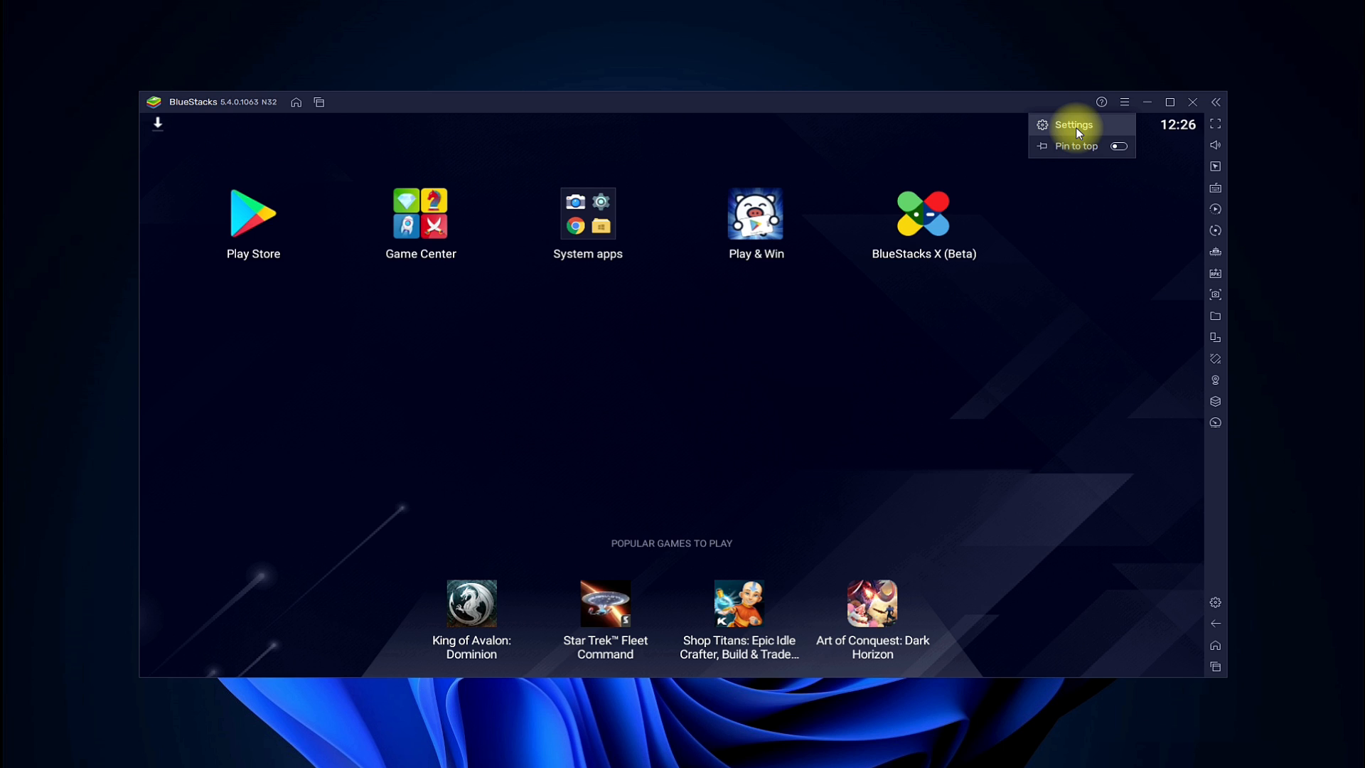
left_click(1073, 125)
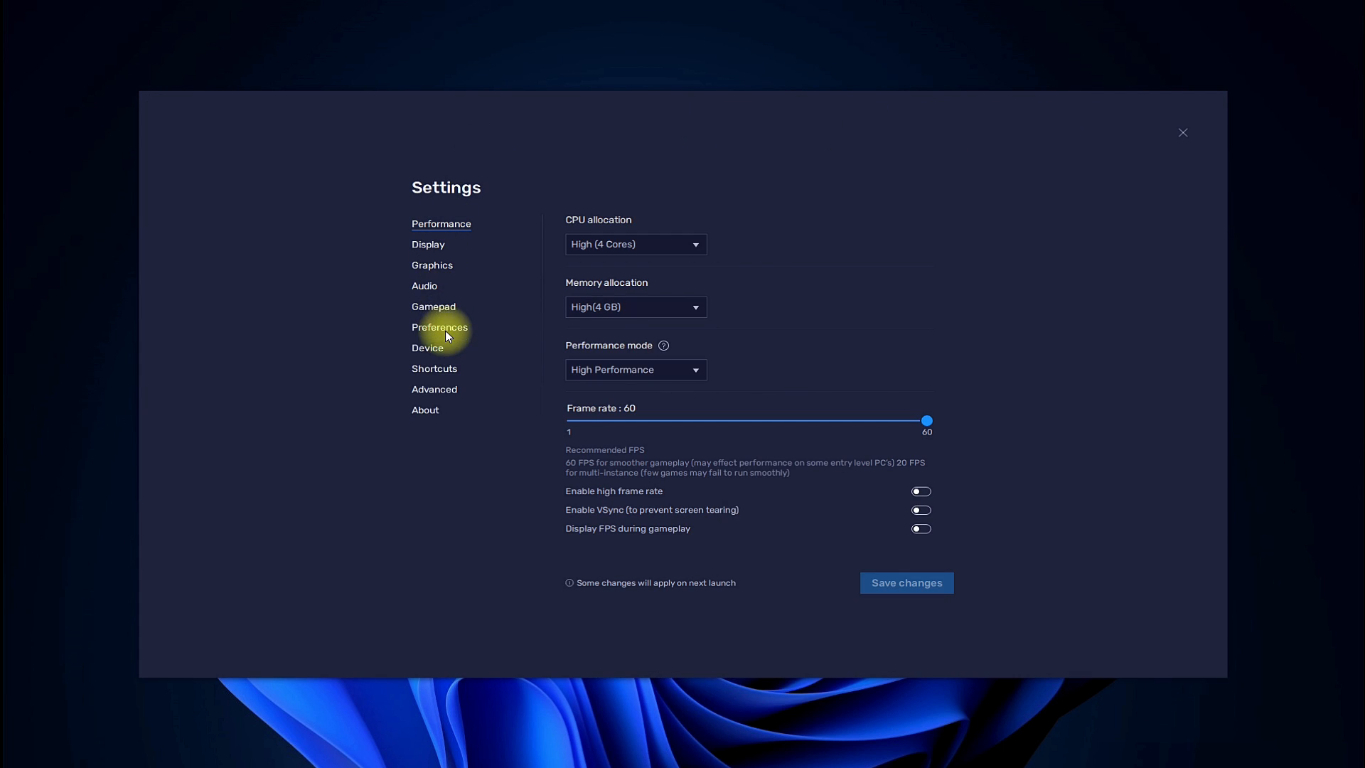
left_click(427, 348)
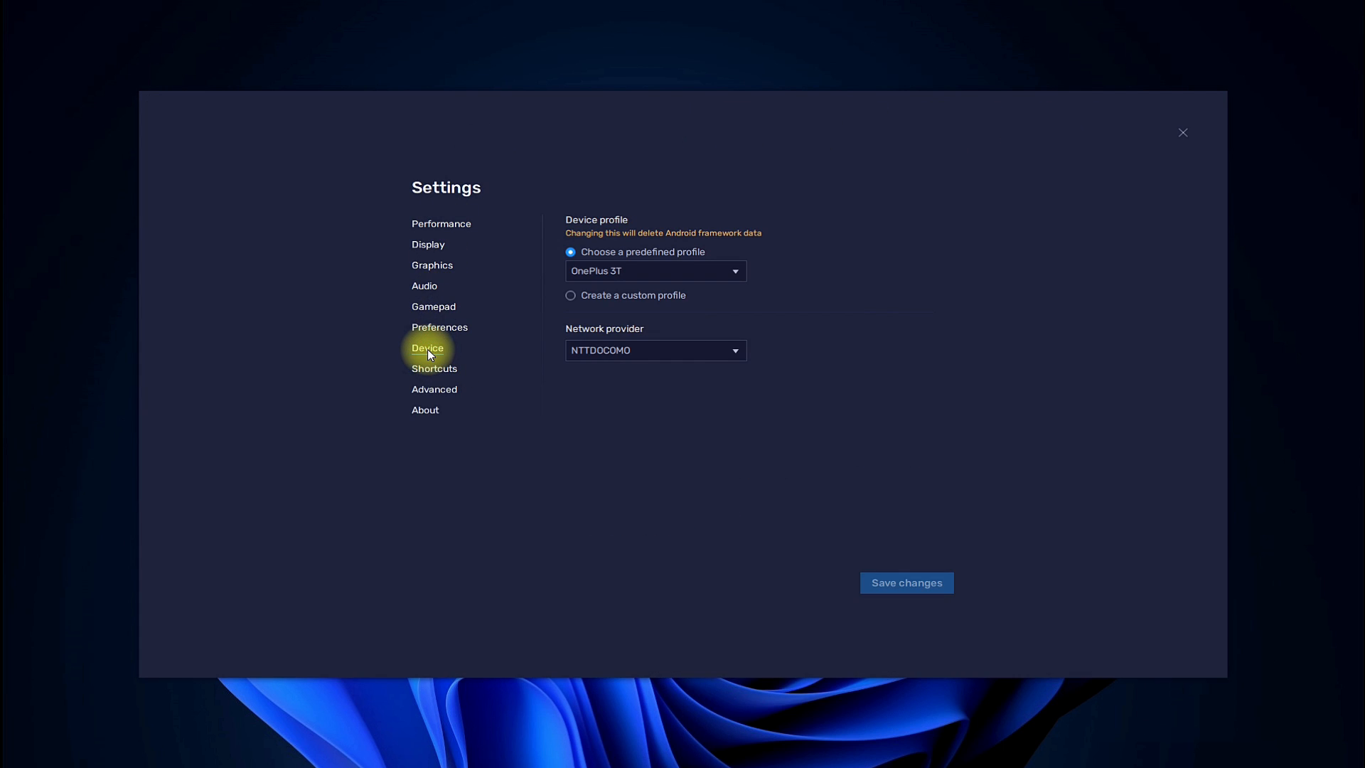
mouse_move(745, 273)
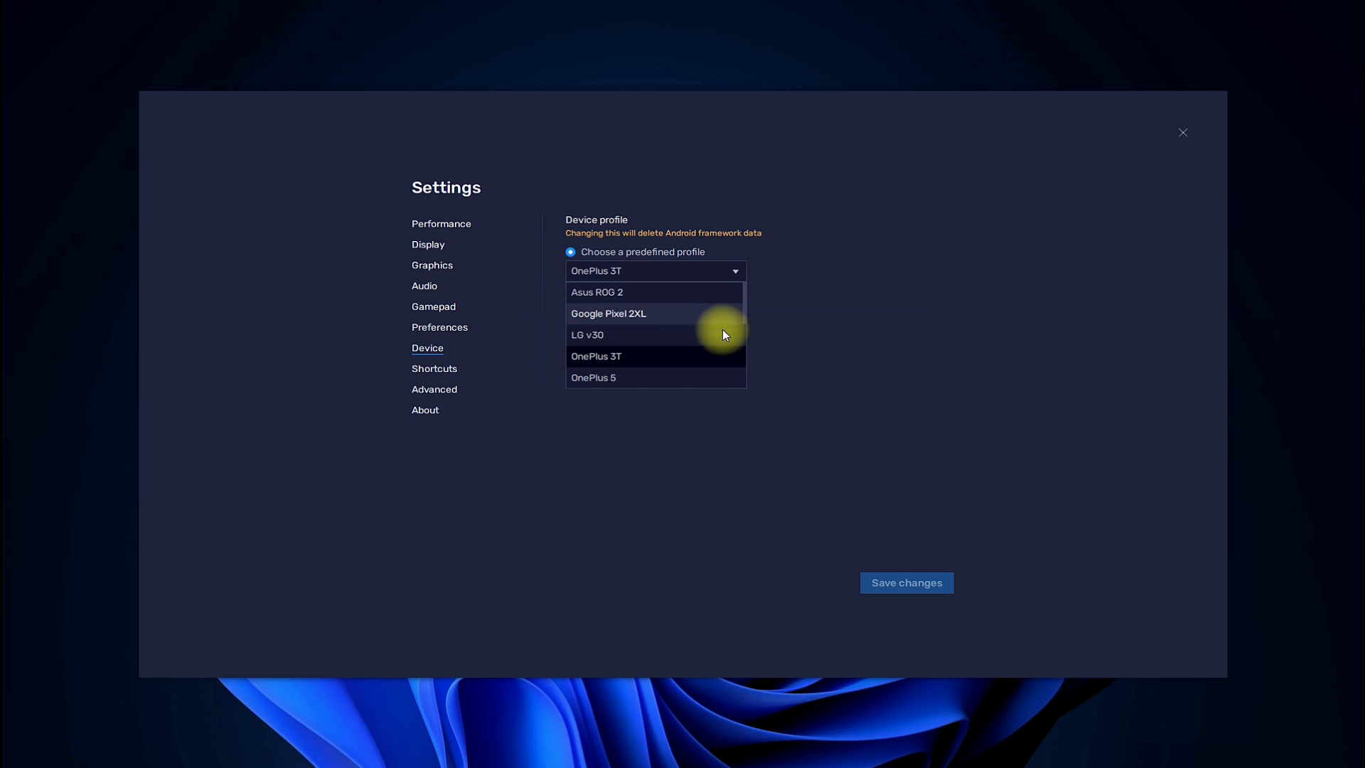
scroll("down", 3)
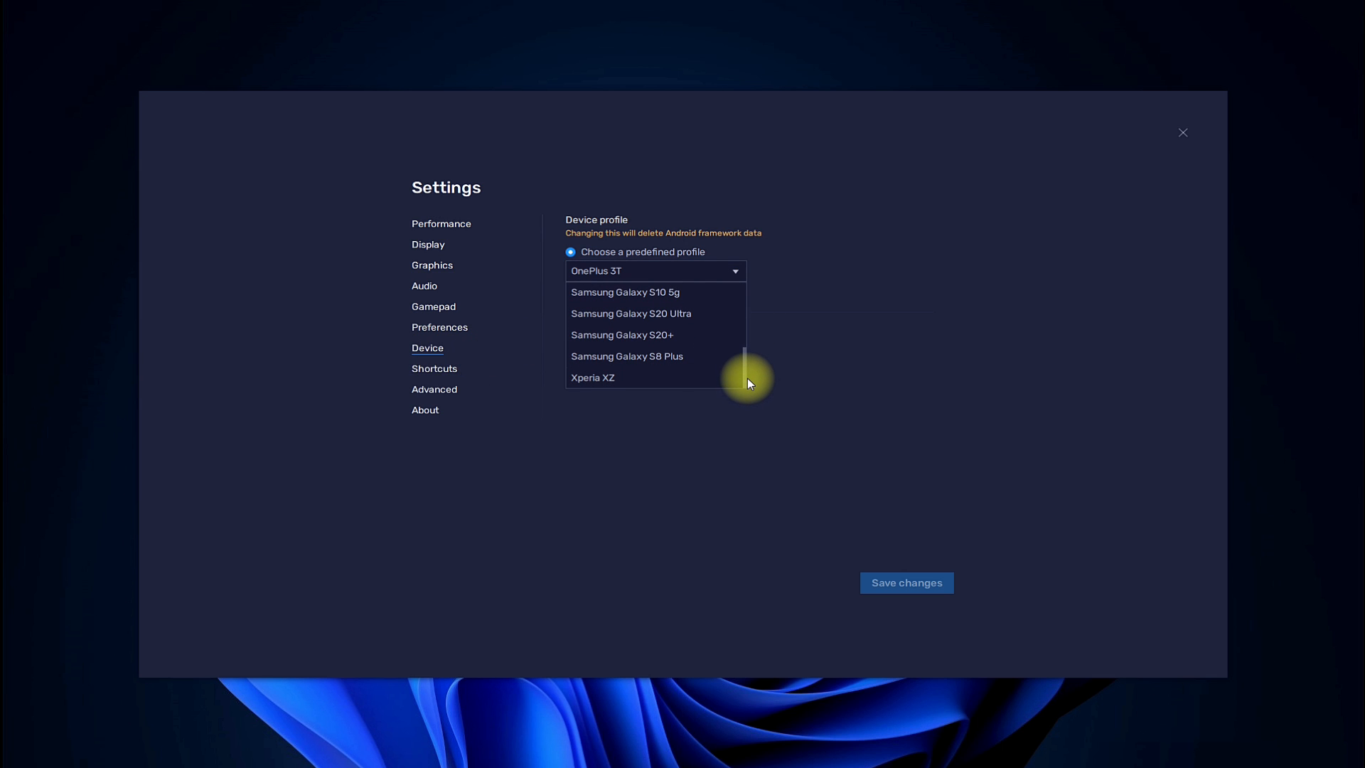
scroll("up", 3)
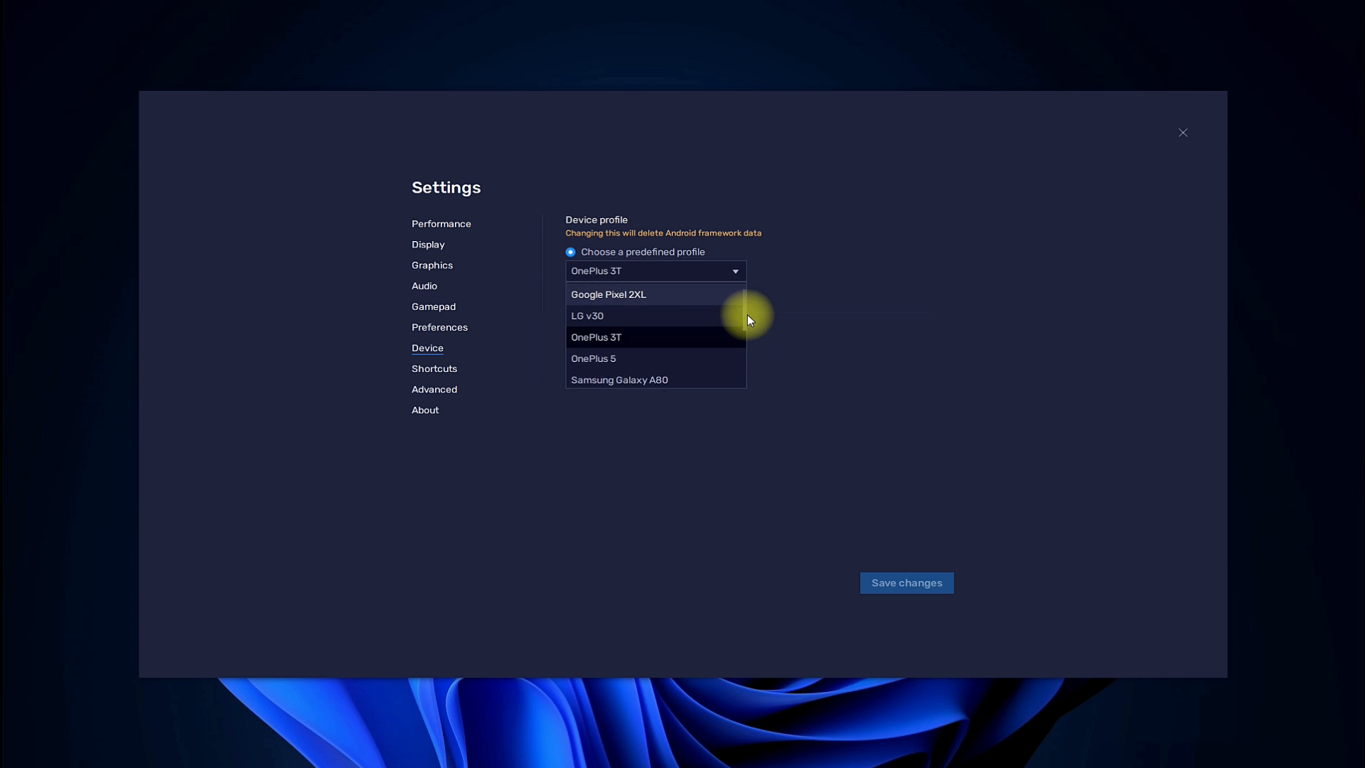
Step: Create a custom profile: manufacturer Samsung, brand Galaxy, model S21+, network SOFTBANK
left_click(595, 337)
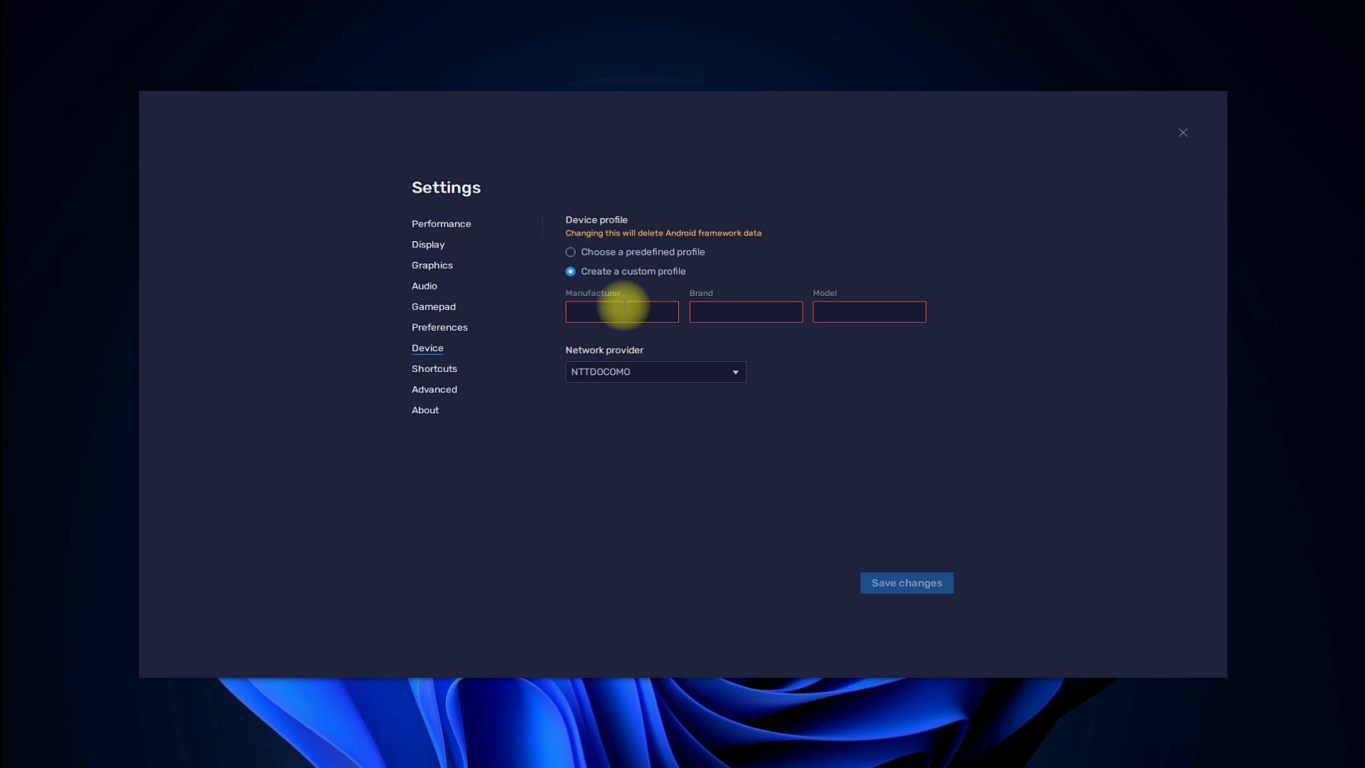
left_click(905, 582)
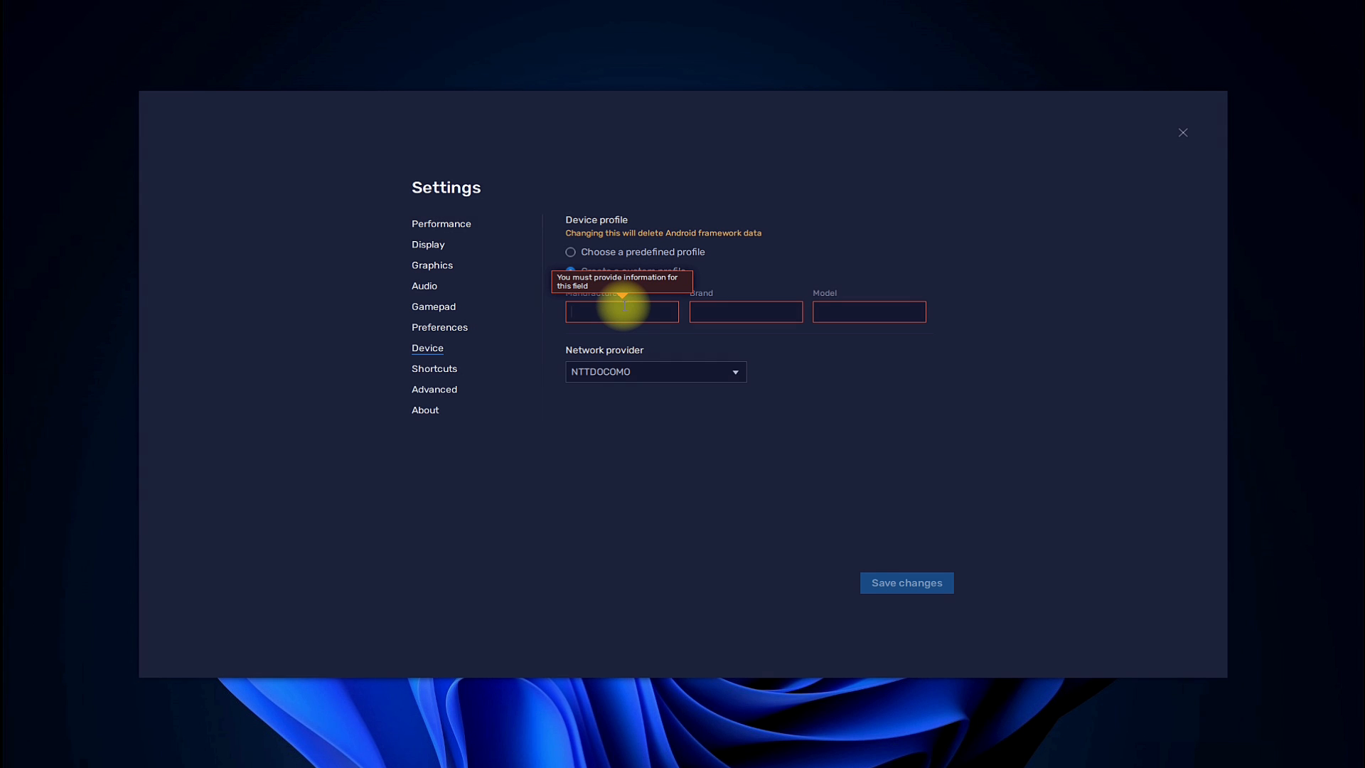
left_click(621, 312)
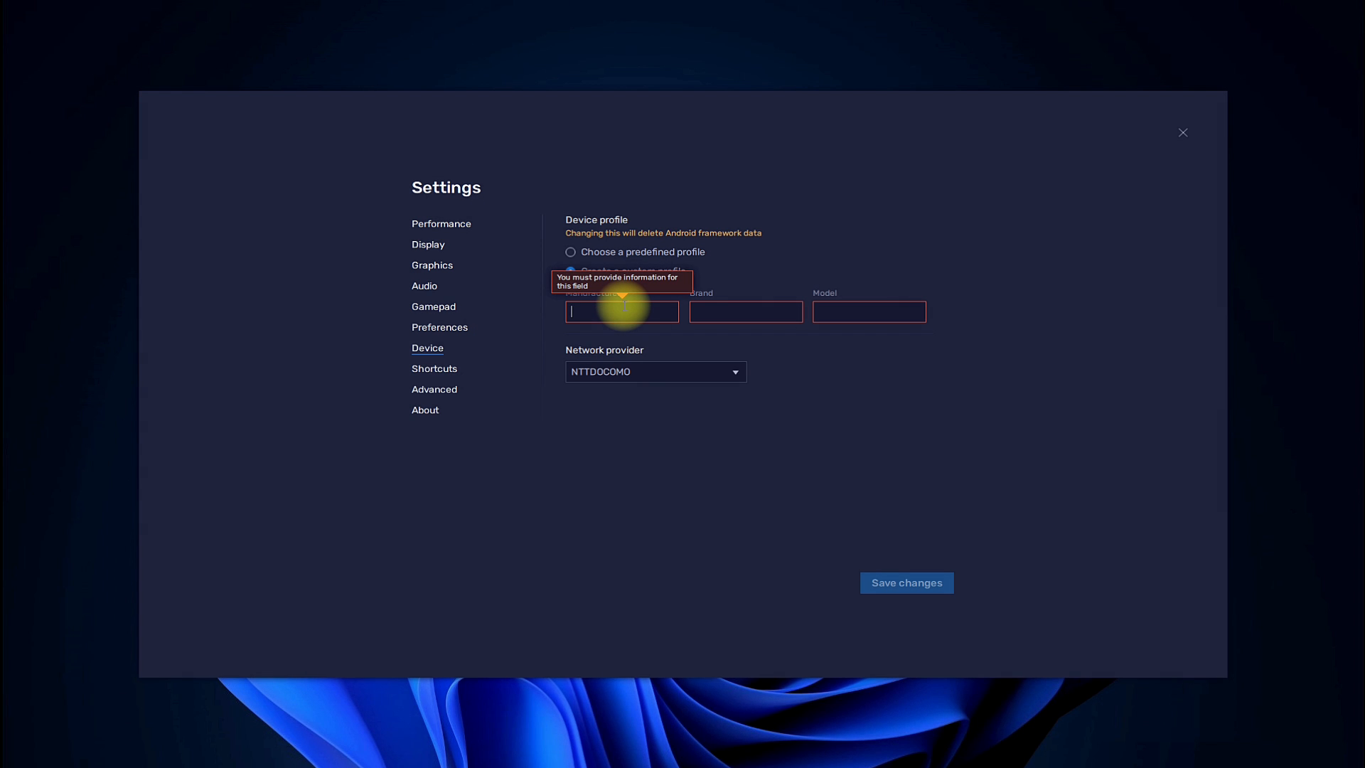
type("Samsung")
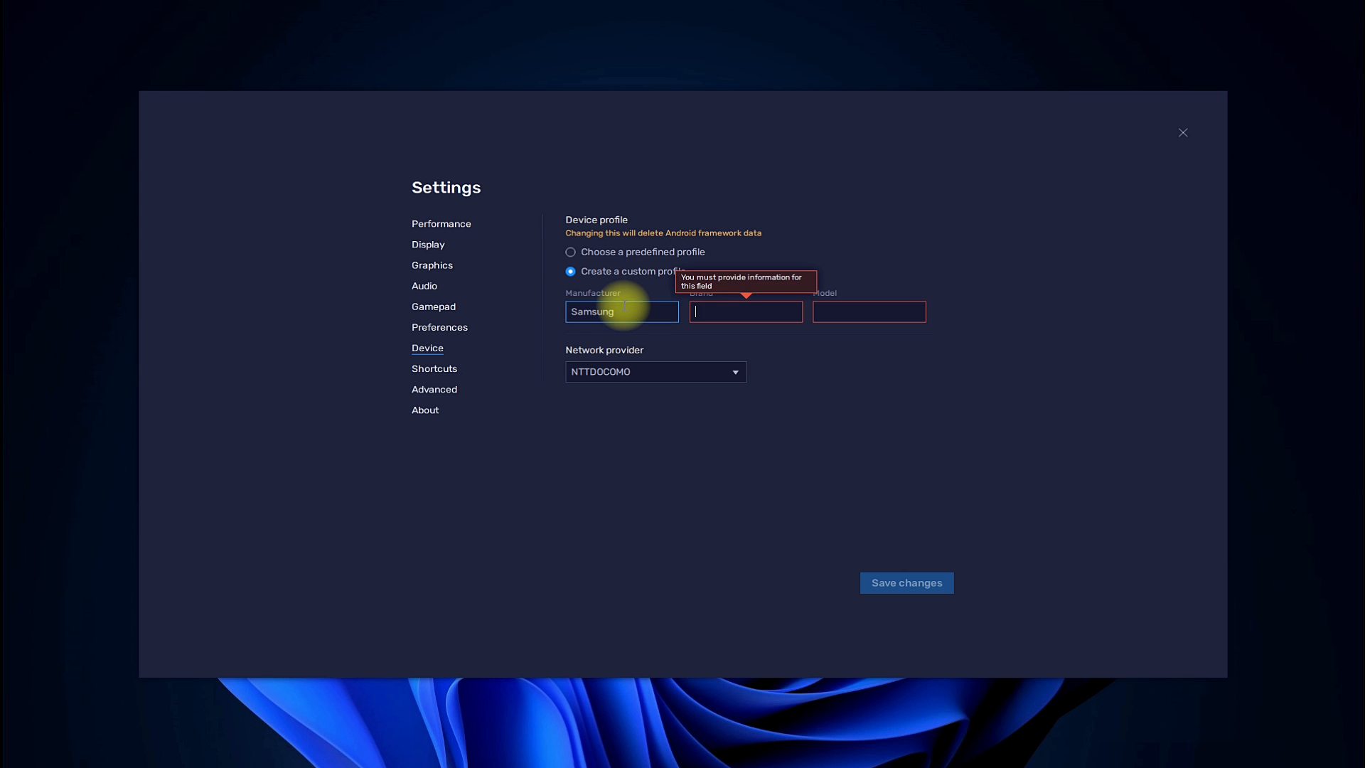
type("Galax")
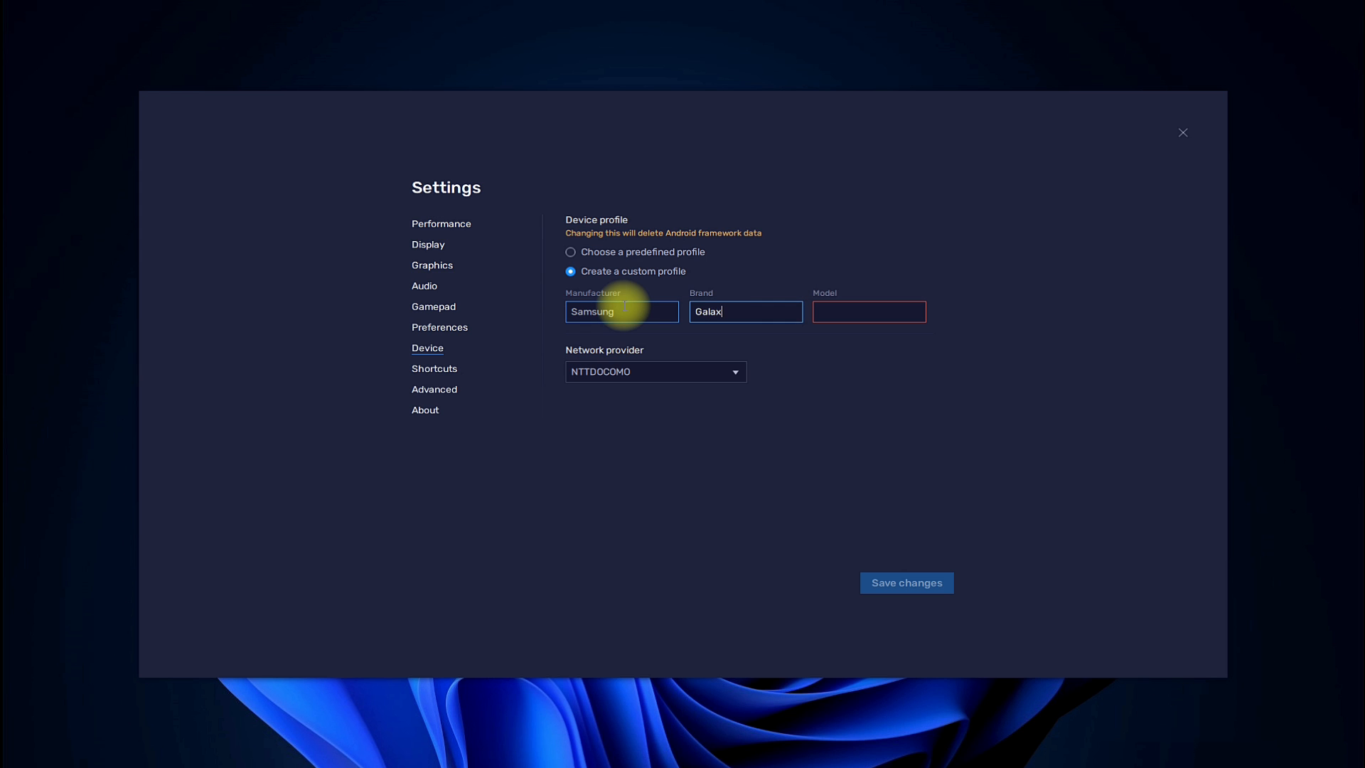
type("S21")
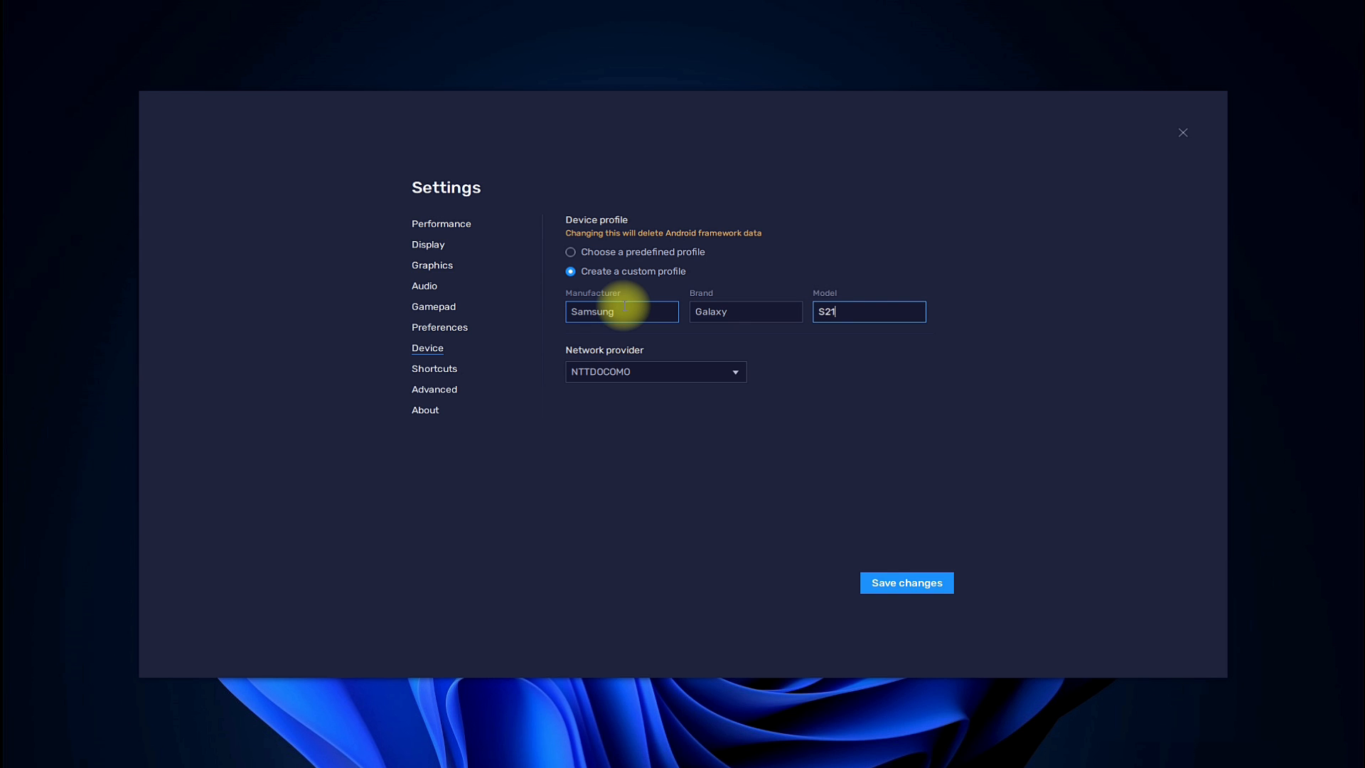
type("+")
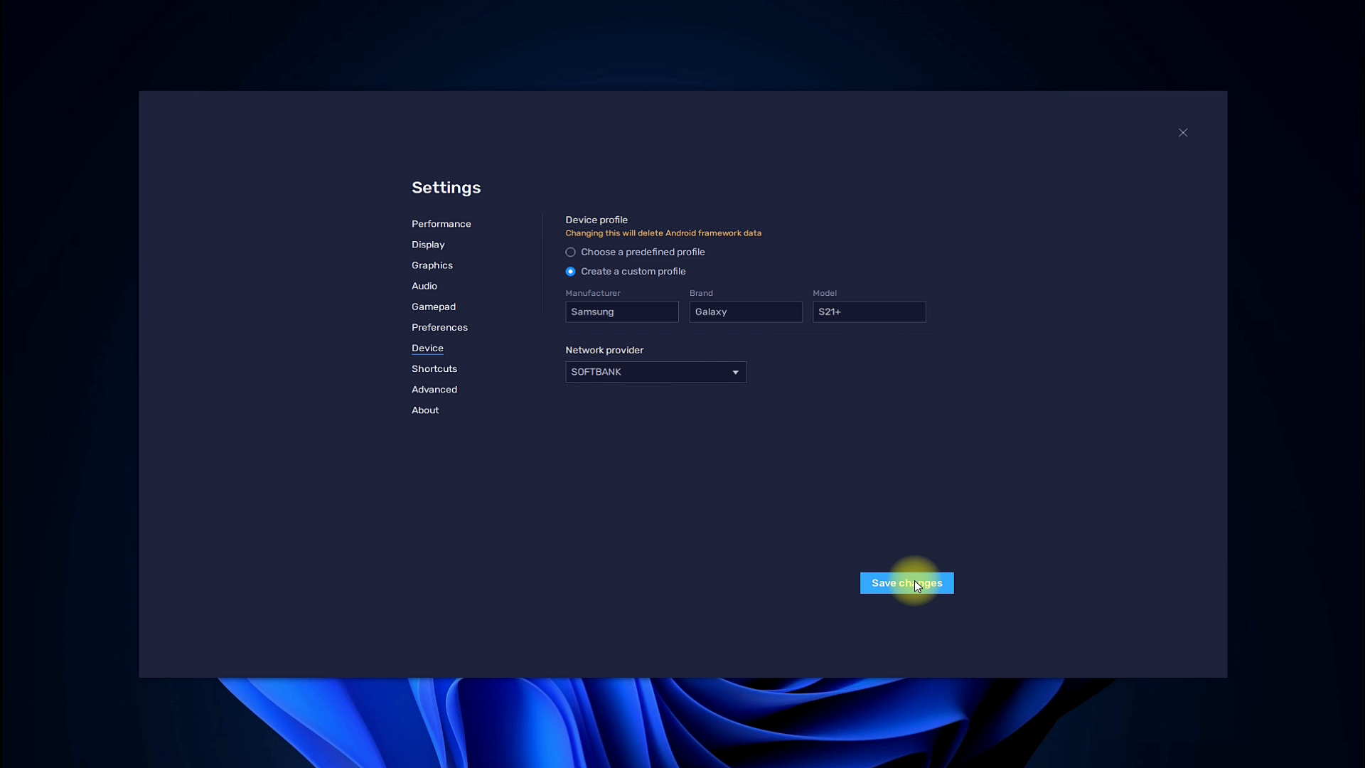
Step: Save the Samsung Galaxy S21+ SOFTBANK profile and close Settings
left_click(906, 582)
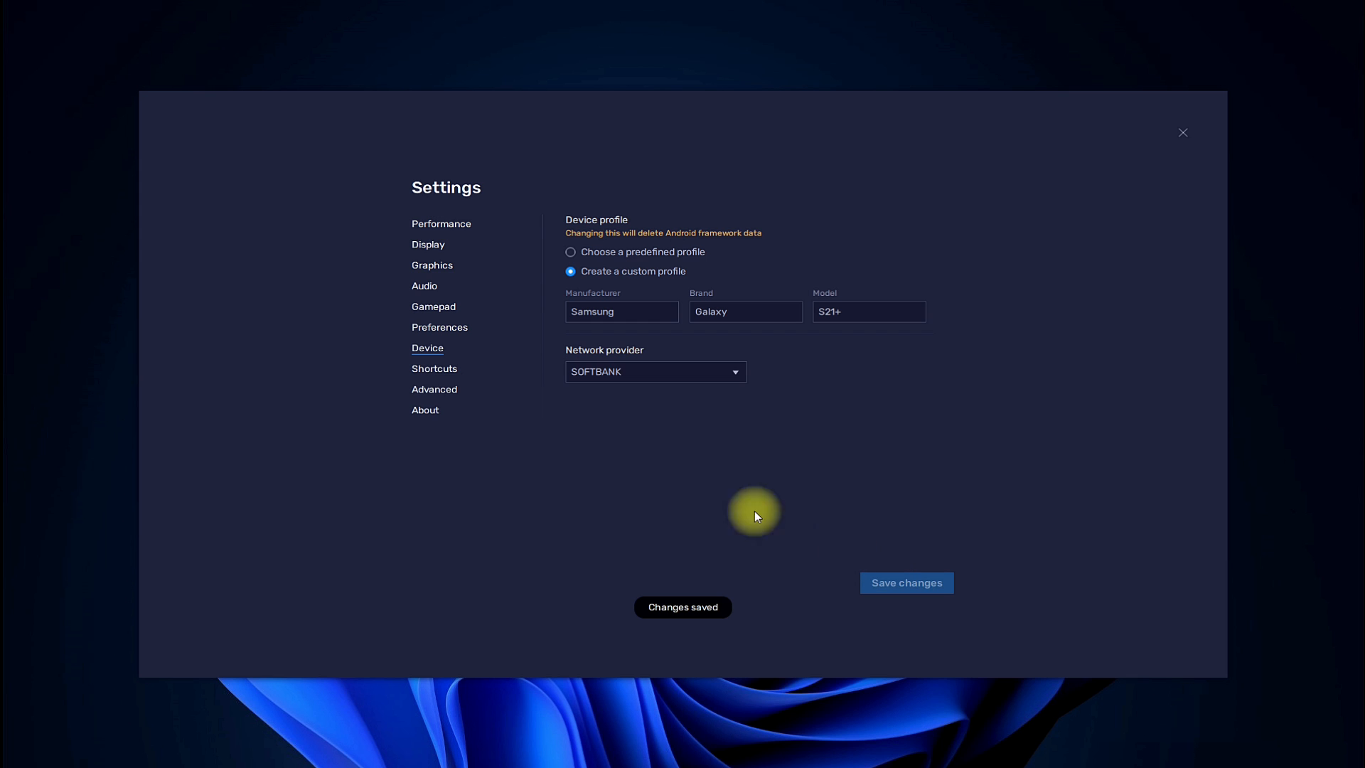
mouse_move(531, 434)
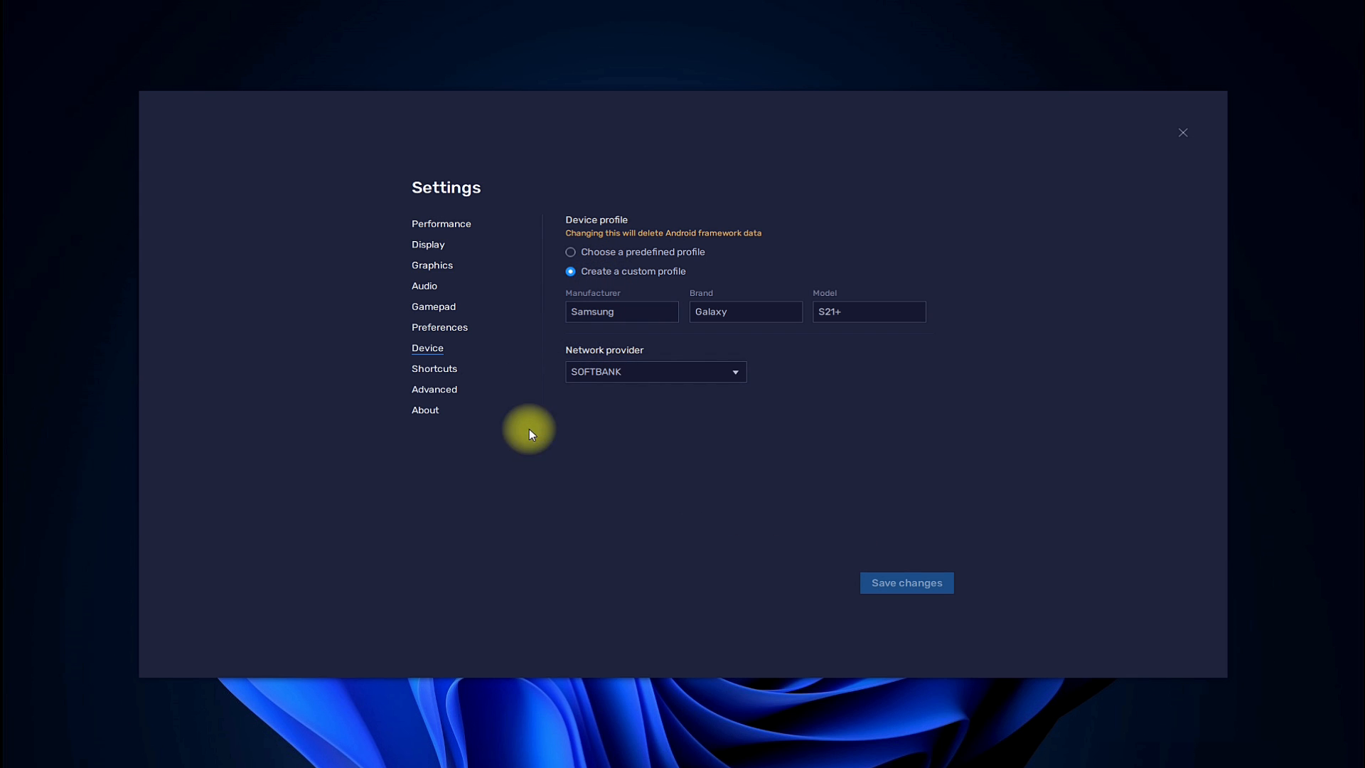
mouse_move(1235, 110)
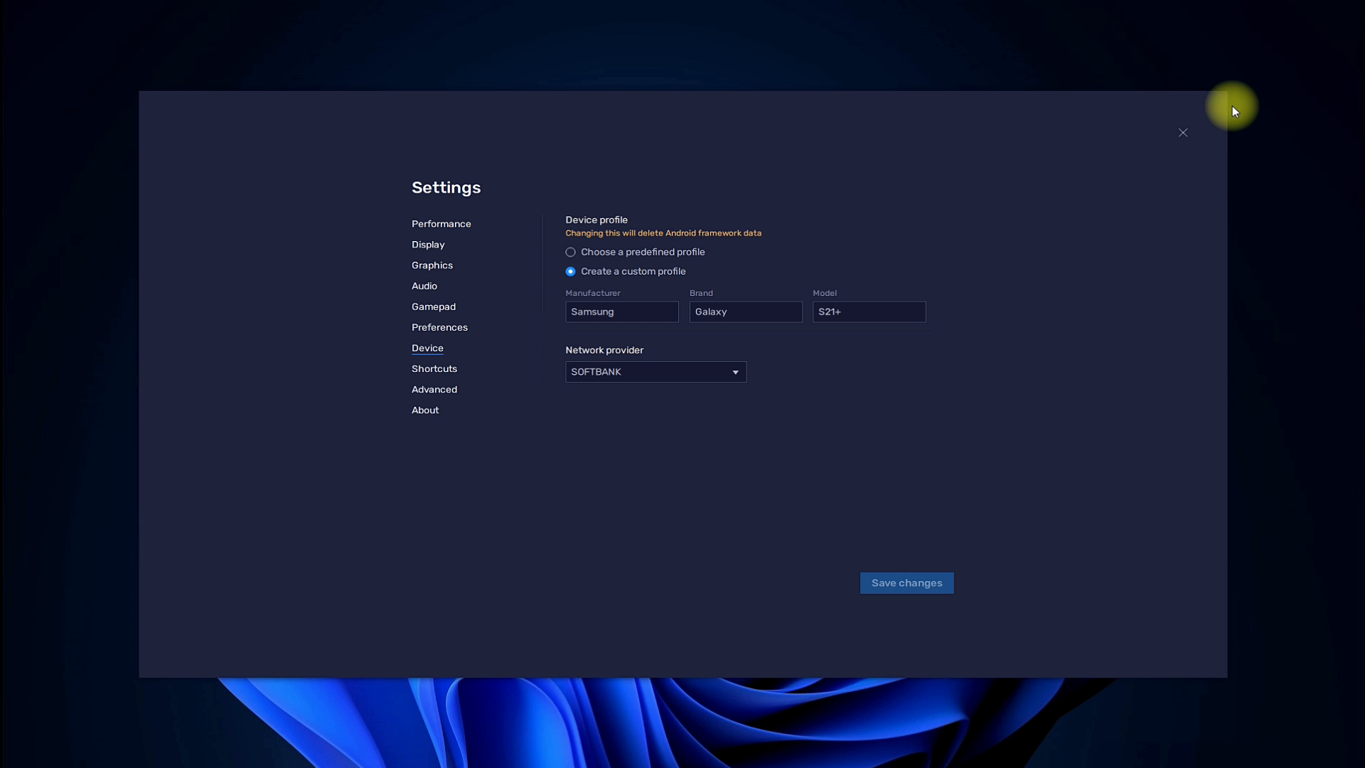
left_click(1182, 132)
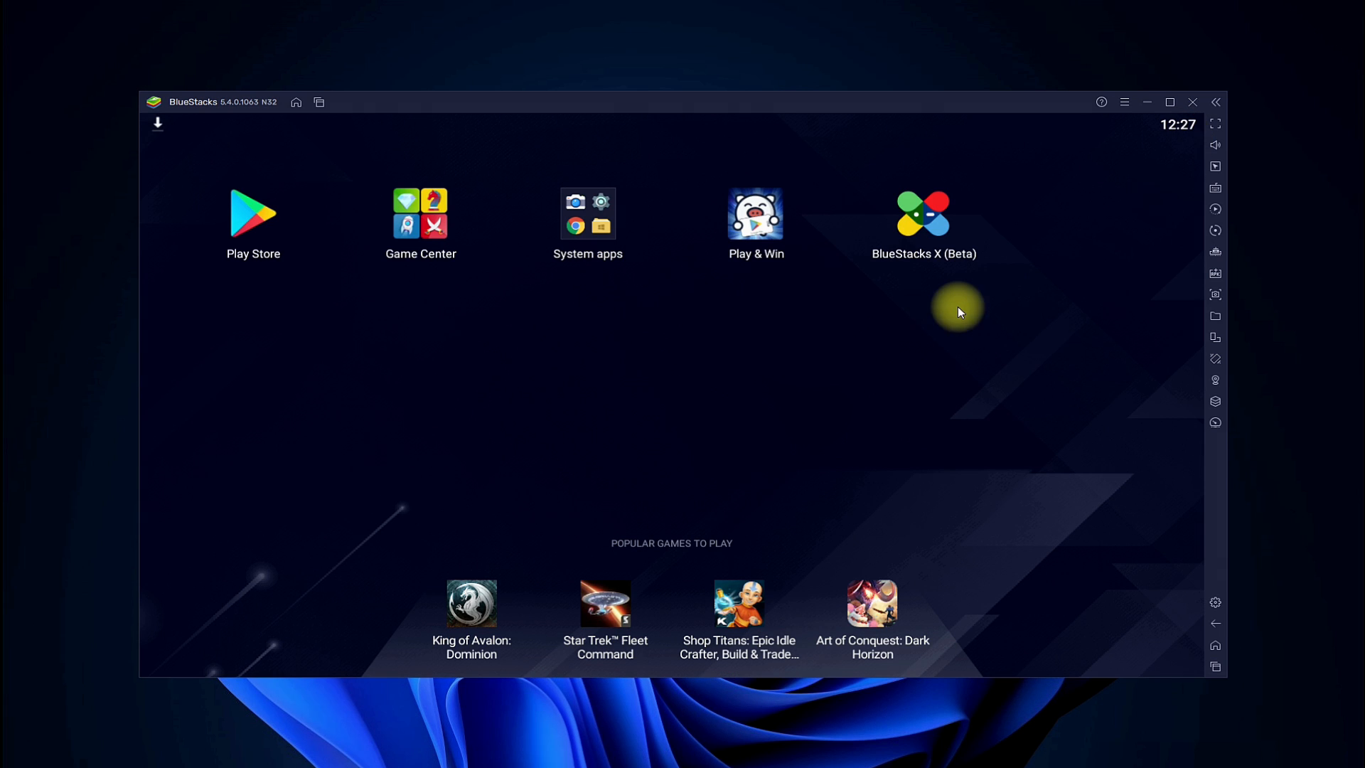